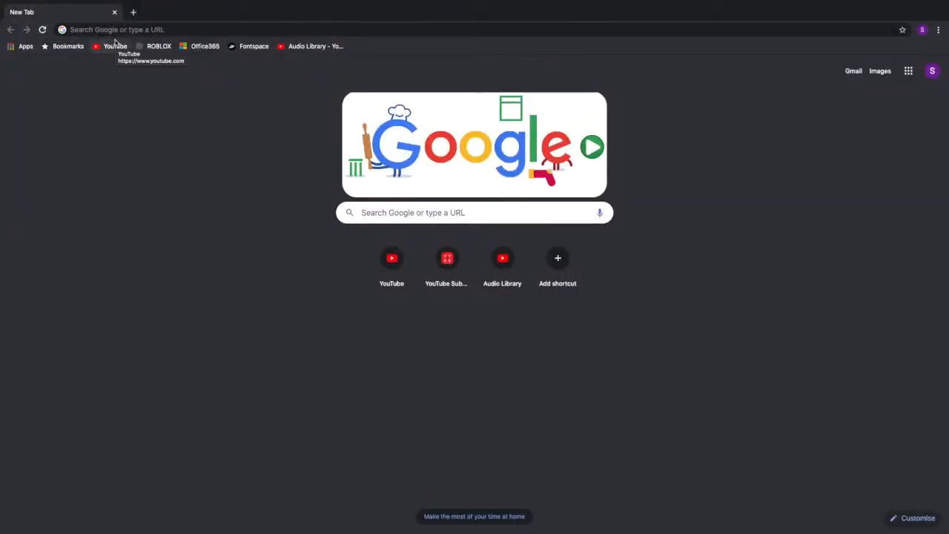
mouse_move(191, 163)
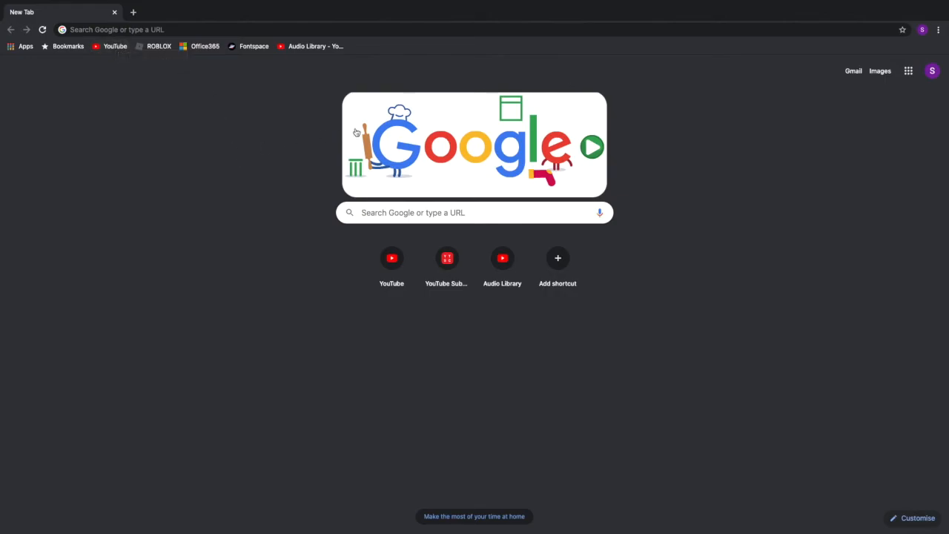
mouse_move(317, 148)
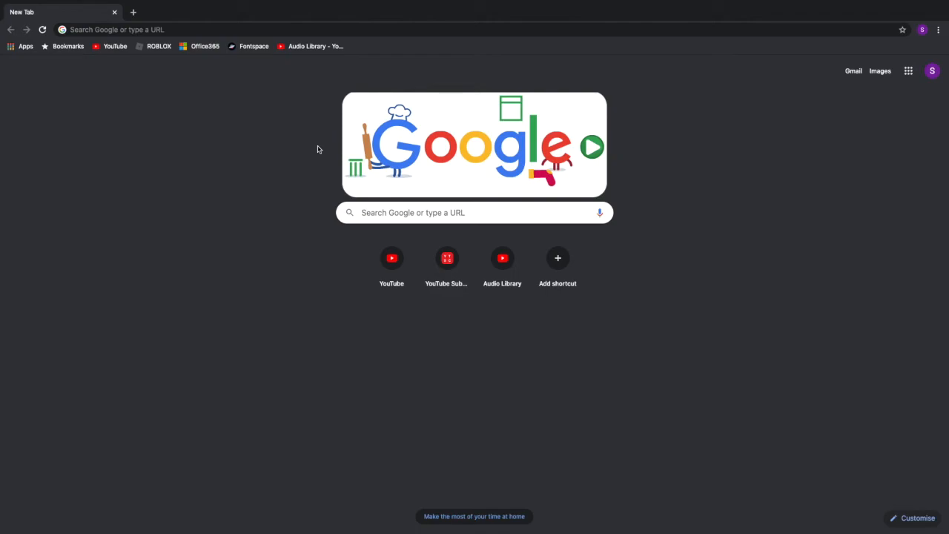
mouse_move(321, 142)
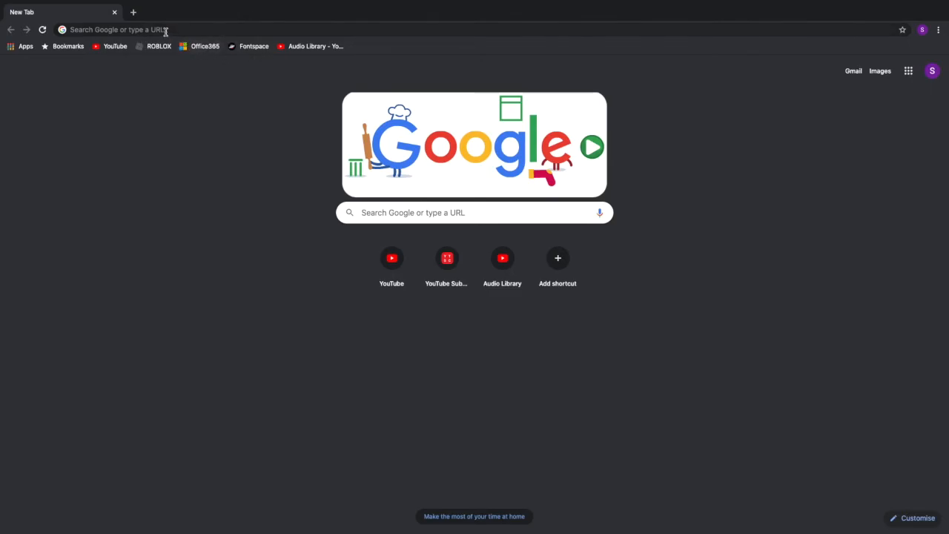
Search Google for 'technic launcher' from the address bar.
type("technic launcher")
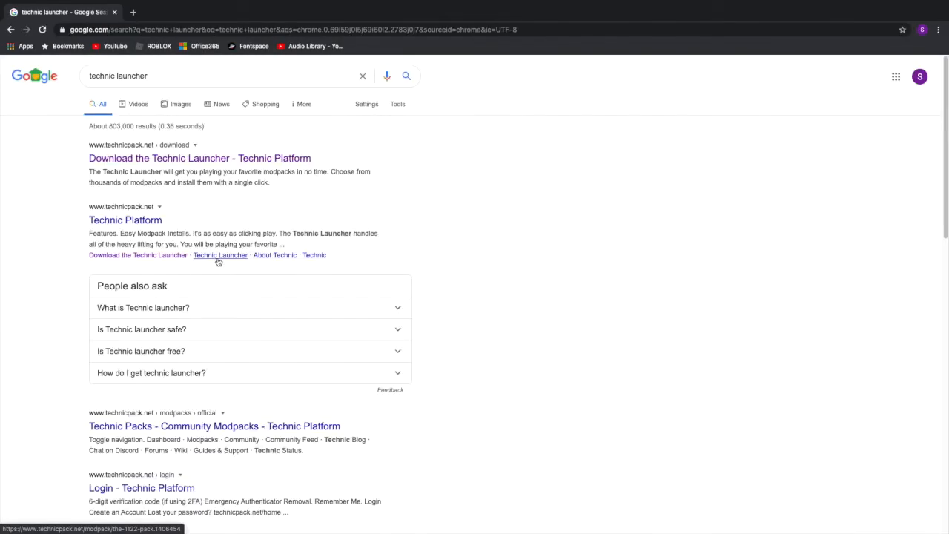
mouse_move(87, 160)
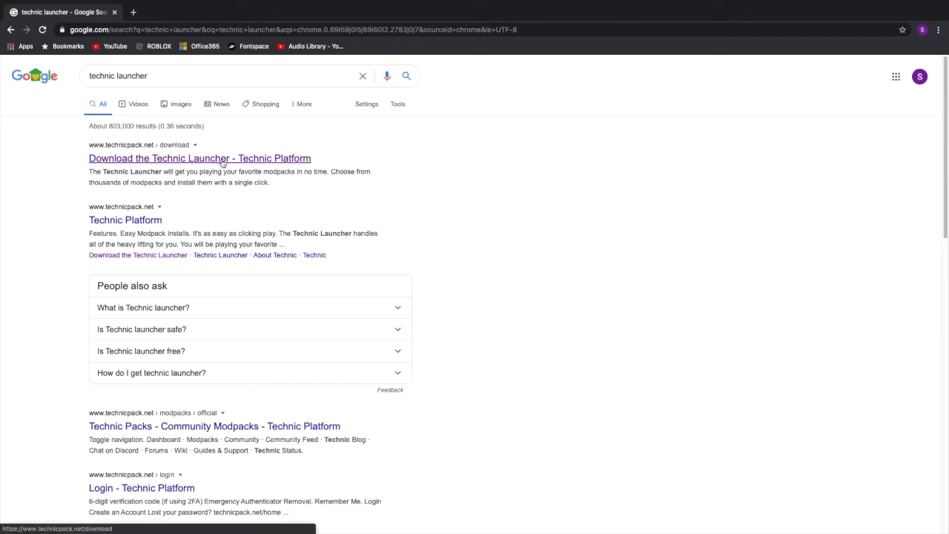
mouse_move(149, 158)
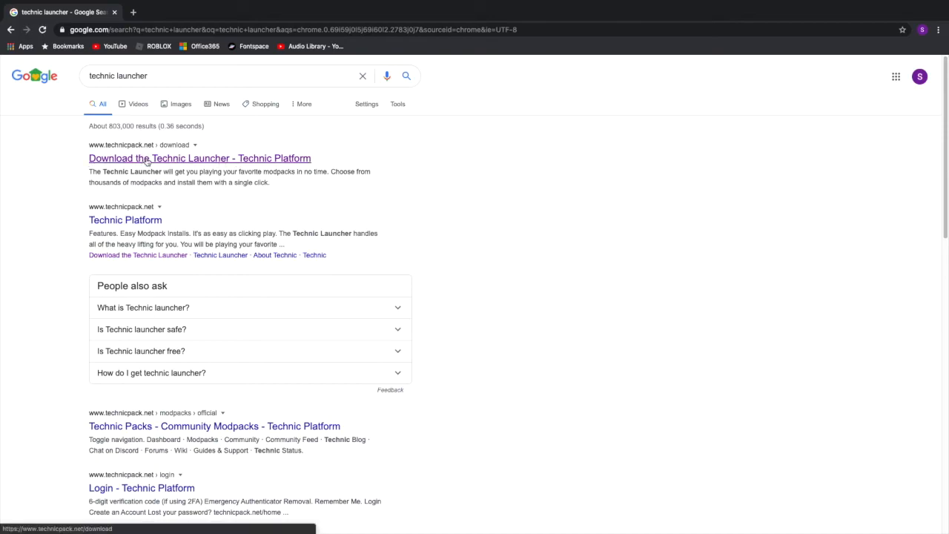
Go to the Technic Launcher download page and reveal the Windows, Mac OSX and Linux buttons.
left_click(199, 157)
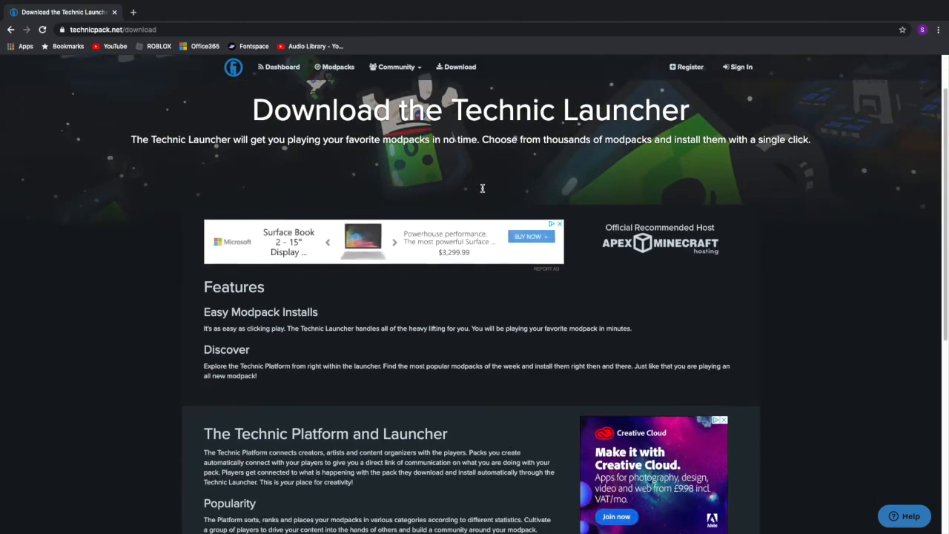
scroll("down", 3)
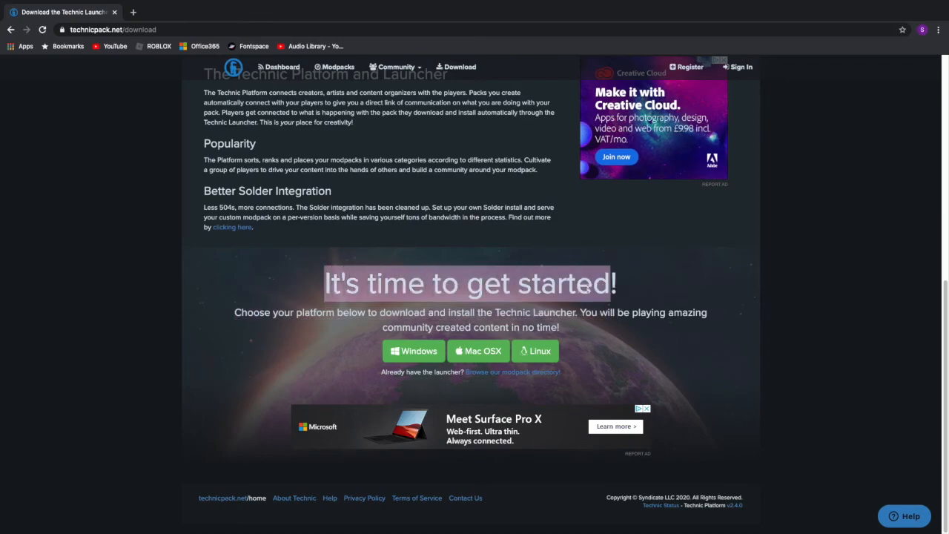
mouse_move(413, 349)
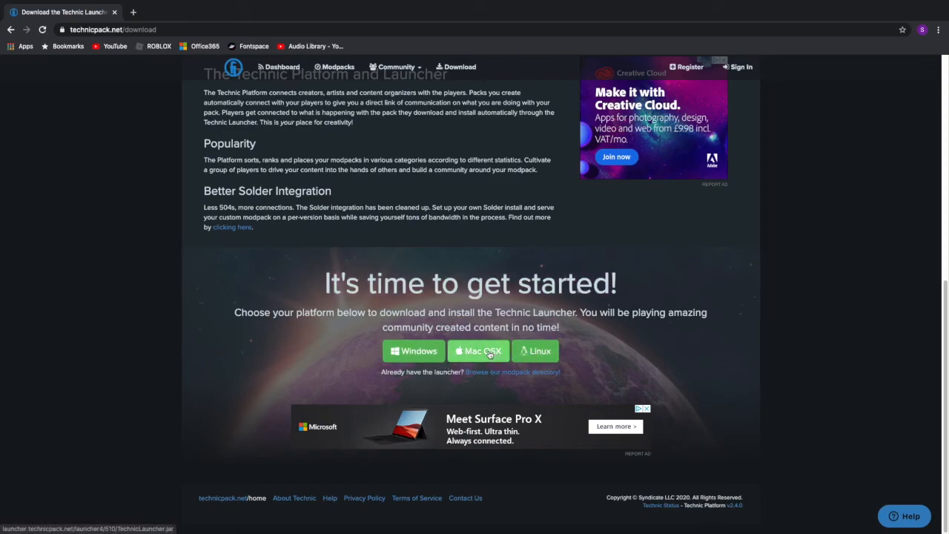
mouse_move(608, 367)
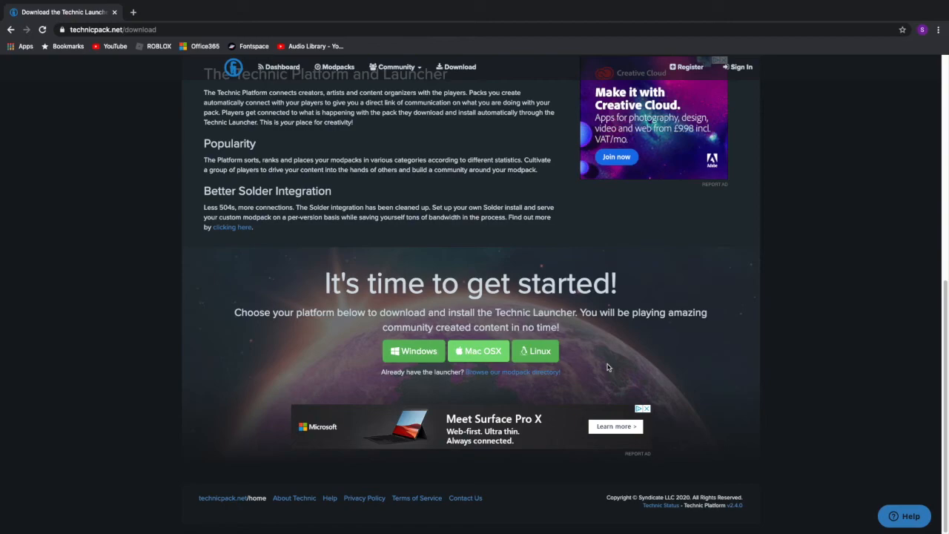
Download the Mac OSX launcher jar and keep it despite Chrome's harmful-file warning.
left_click(412, 350)
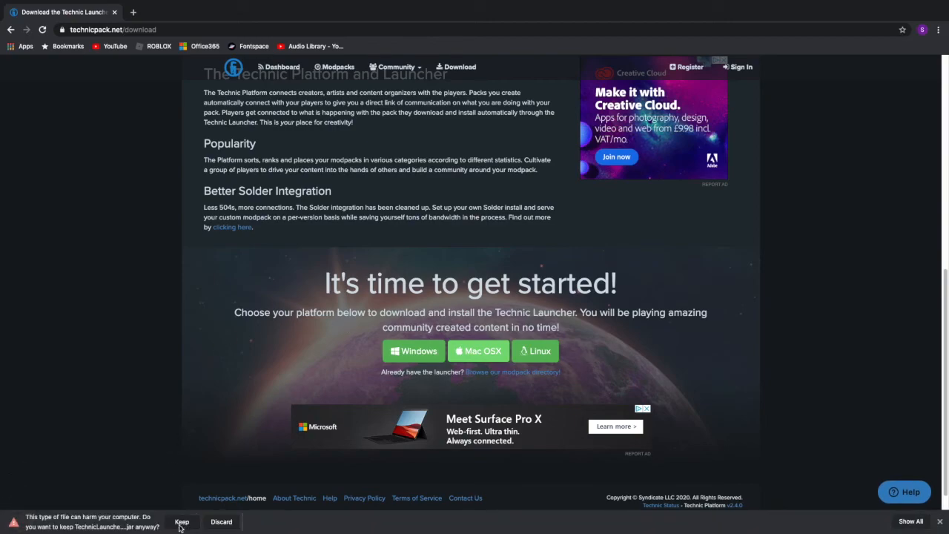
left_click(181, 522)
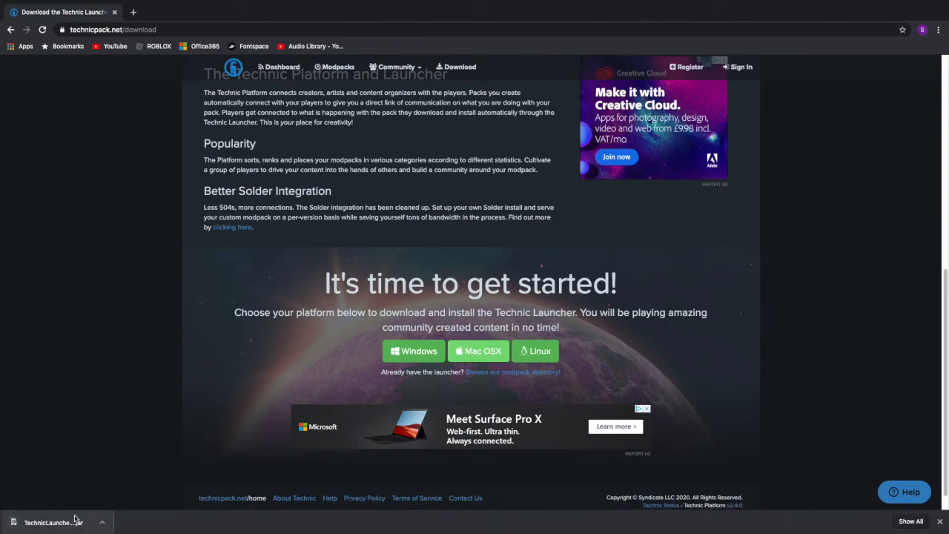
mouse_move(863, 45)
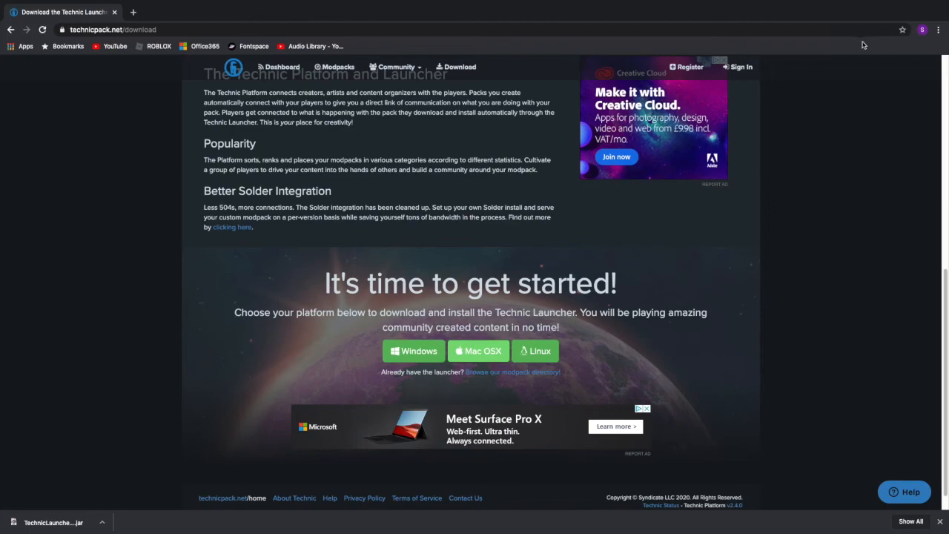
mouse_move(723, 130)
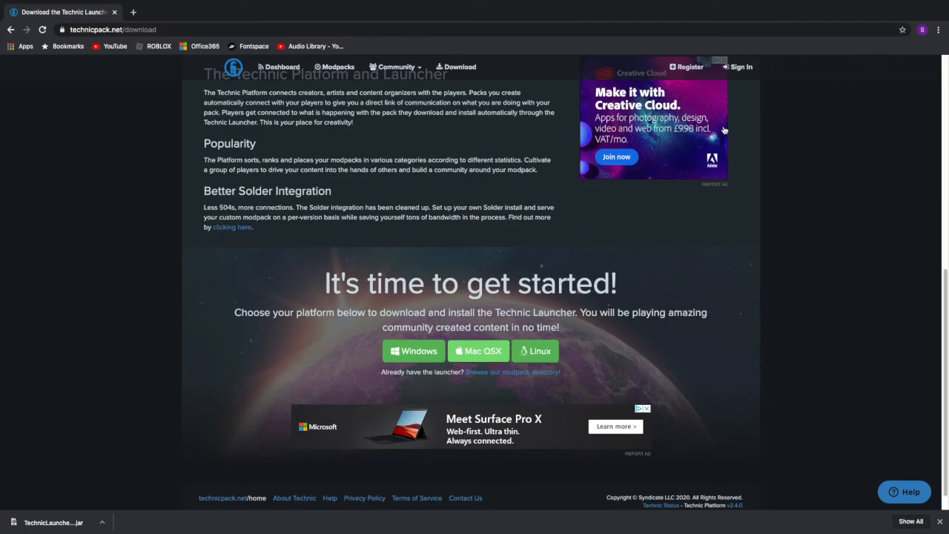
mouse_move(137, 513)
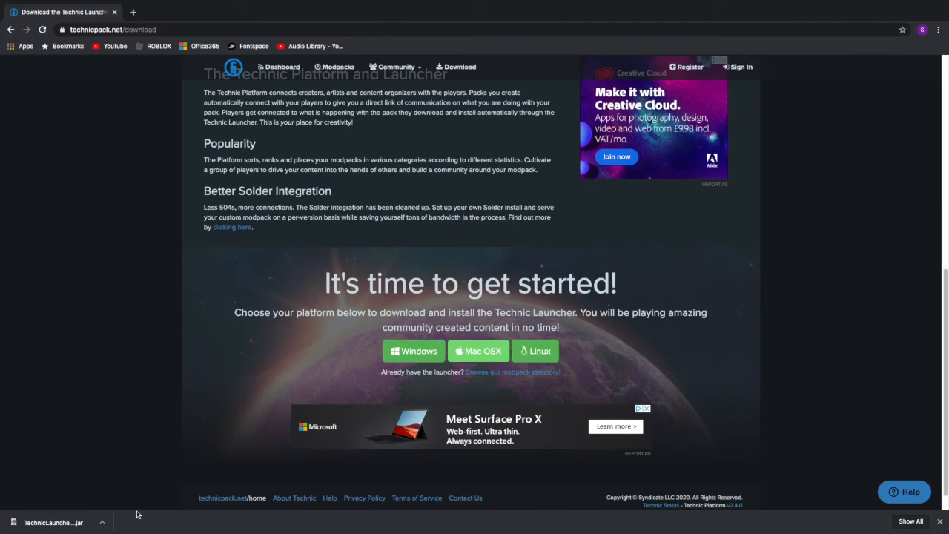
Try running TechnicLauncher.jar from the downloads bar and dismiss the unidentified-developer alert.
left_click(52, 522)
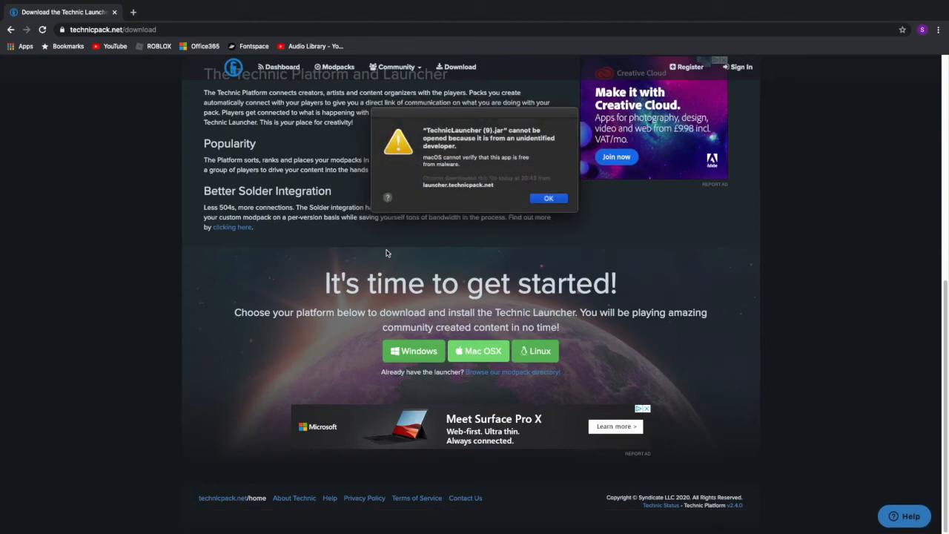
mouse_move(536, 201)
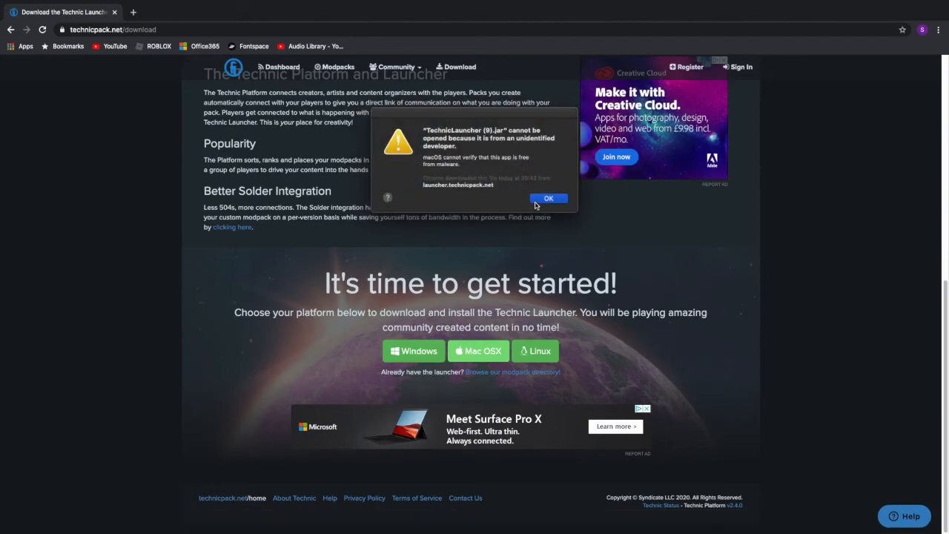
mouse_move(487, 157)
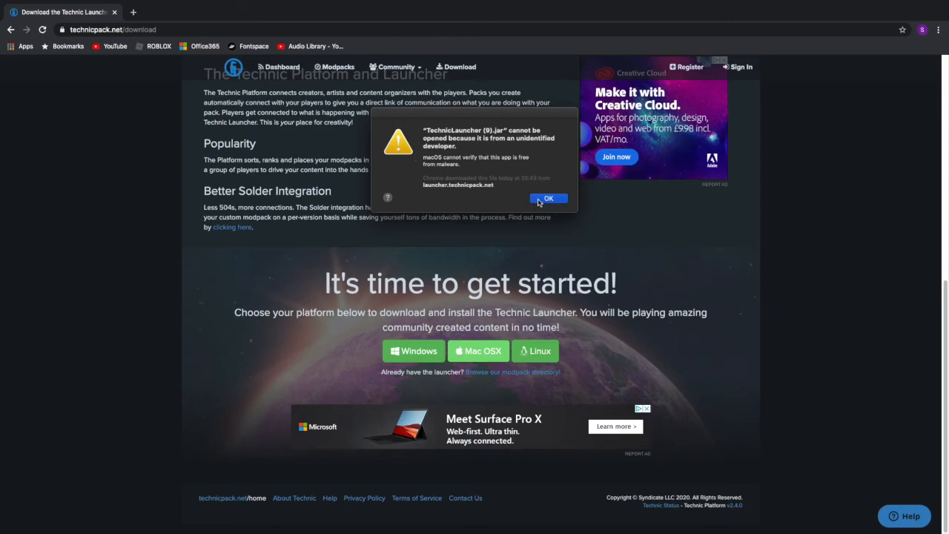
left_click(549, 198)
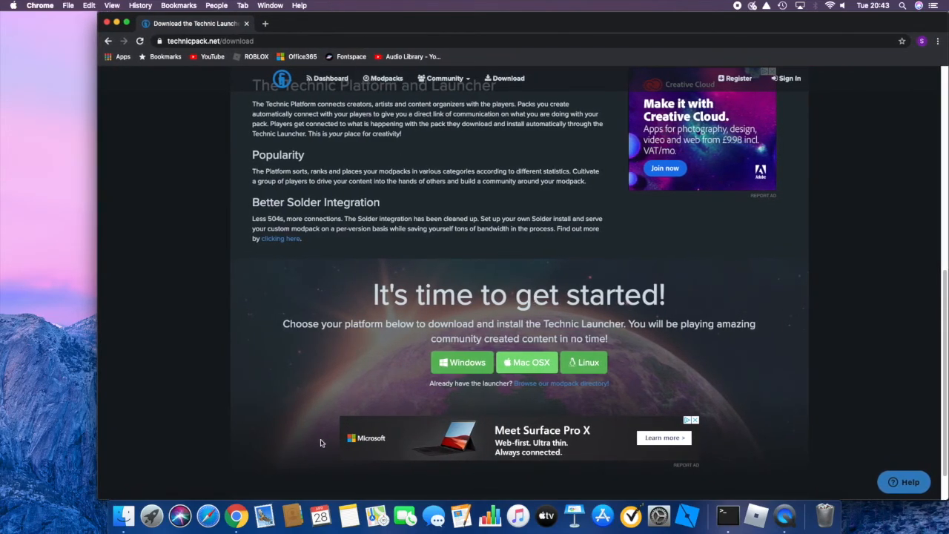
mouse_move(151, 486)
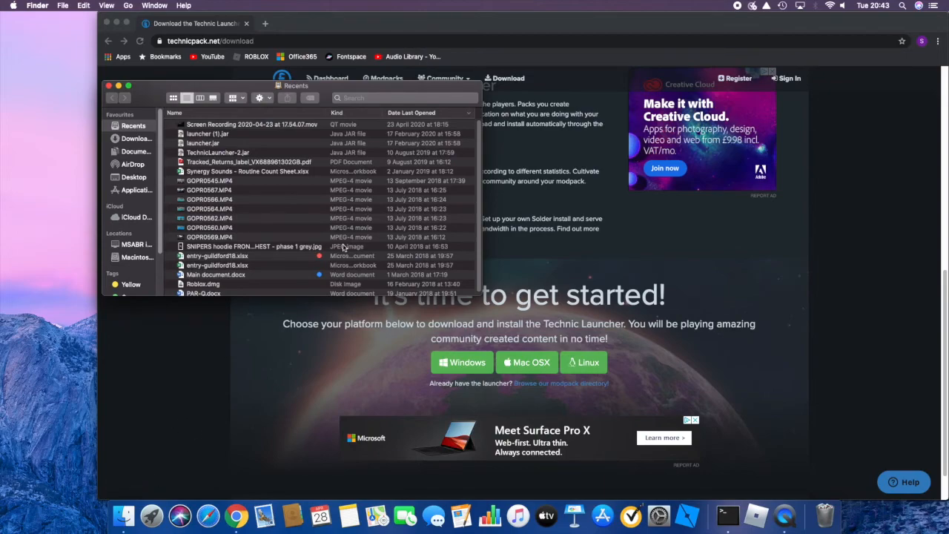
Find the TechnicLauncher jar in Finder by searching 'tech' and run it.
type("technic")
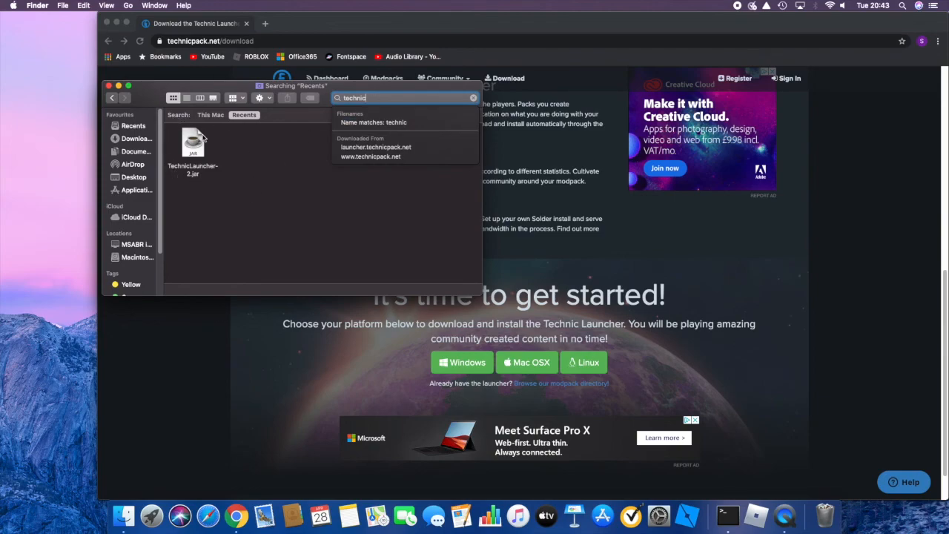
mouse_move(282, 33)
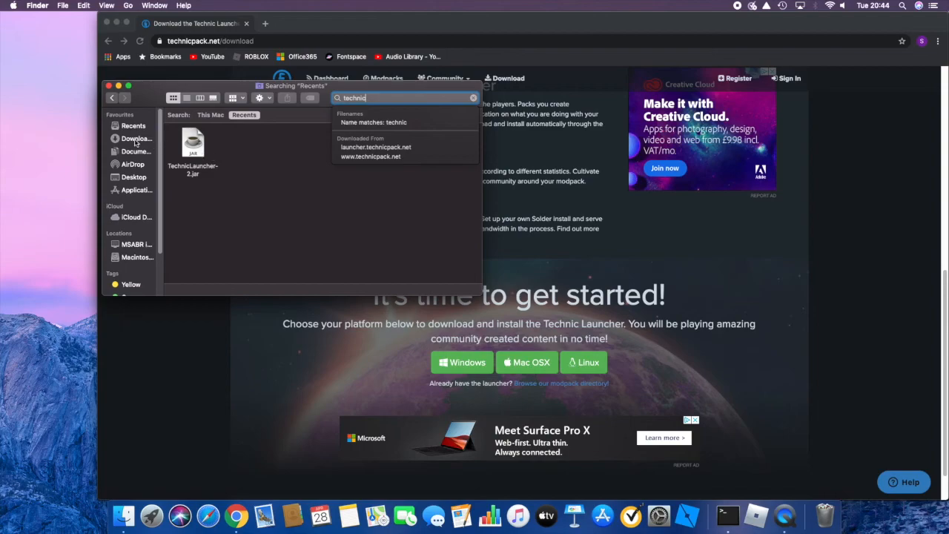
mouse_move(364, 119)
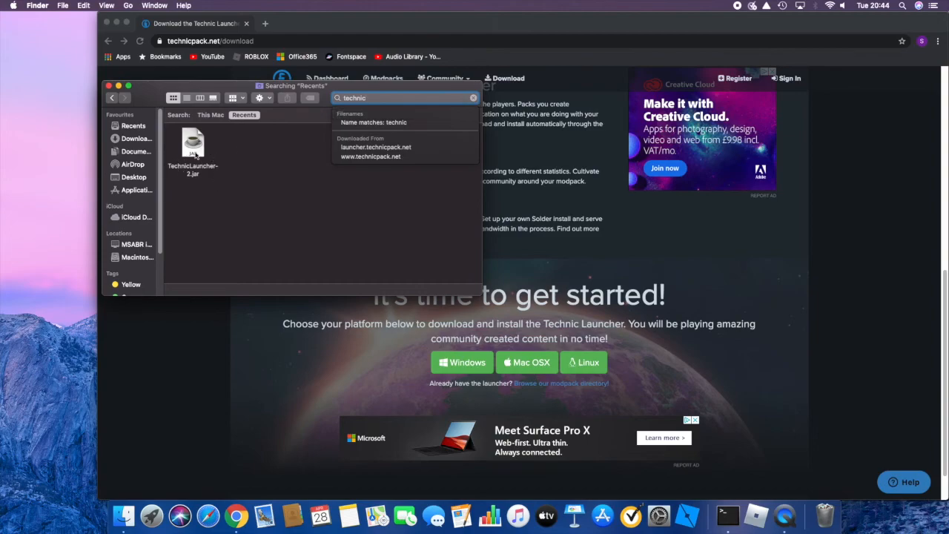
left_click(192, 145)
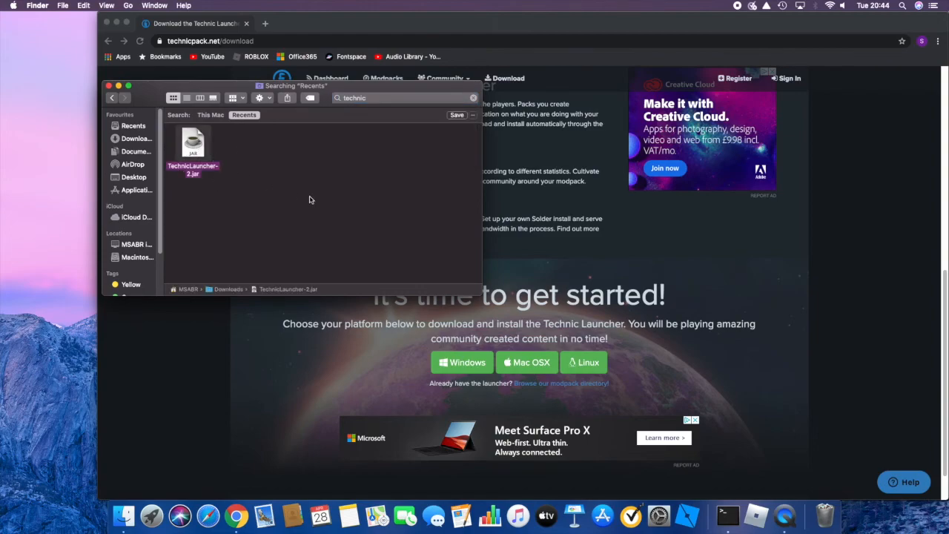
double_click(193, 145)
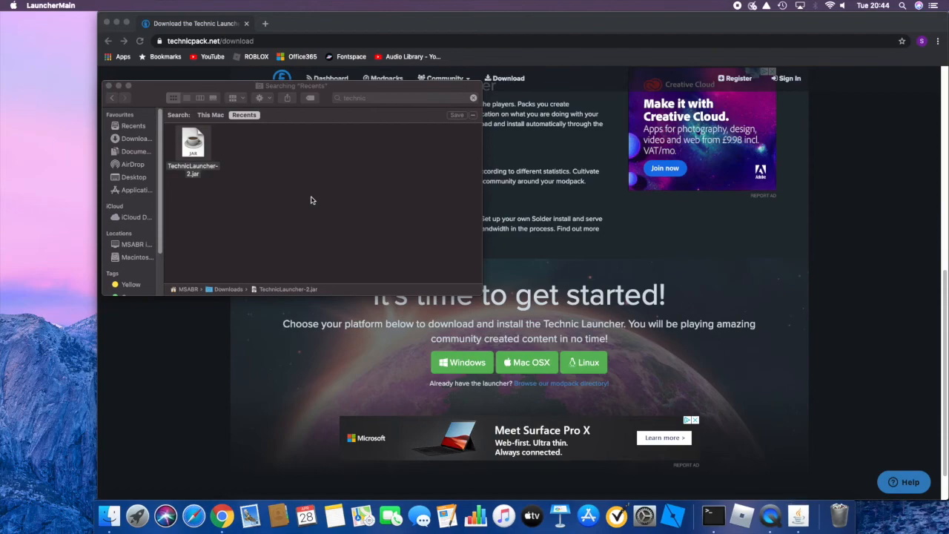
mouse_move(827, 522)
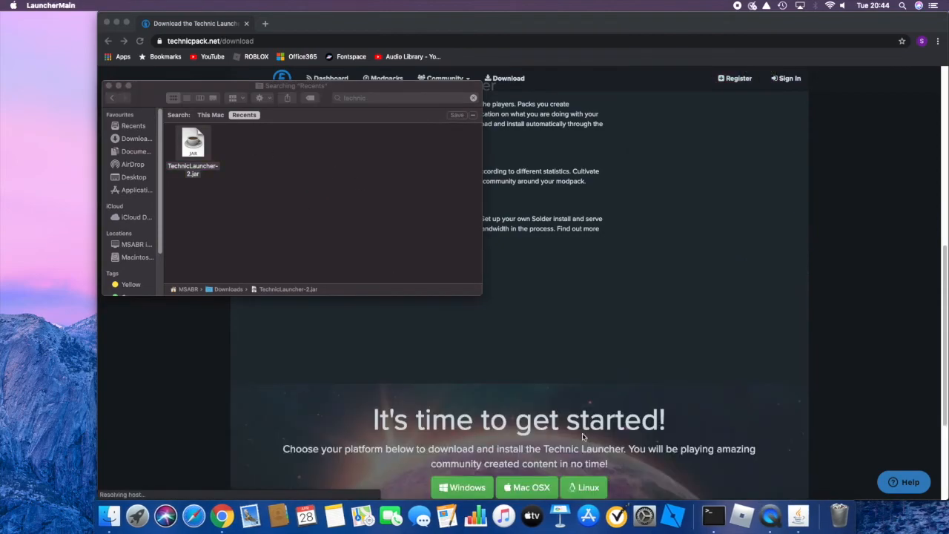
Let the Technic Launcher load to its signed-in Discover page of modpacks.
double_click(193, 145)
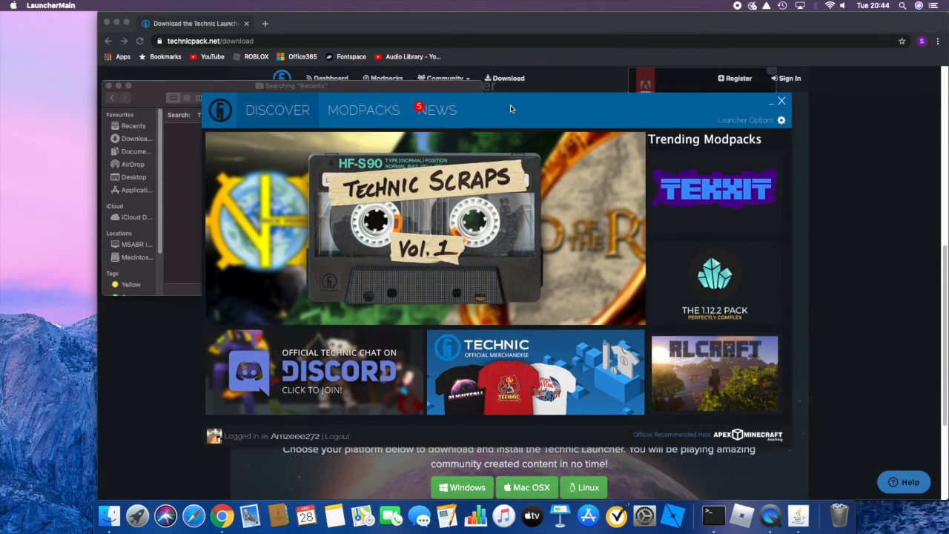
mouse_move(487, 339)
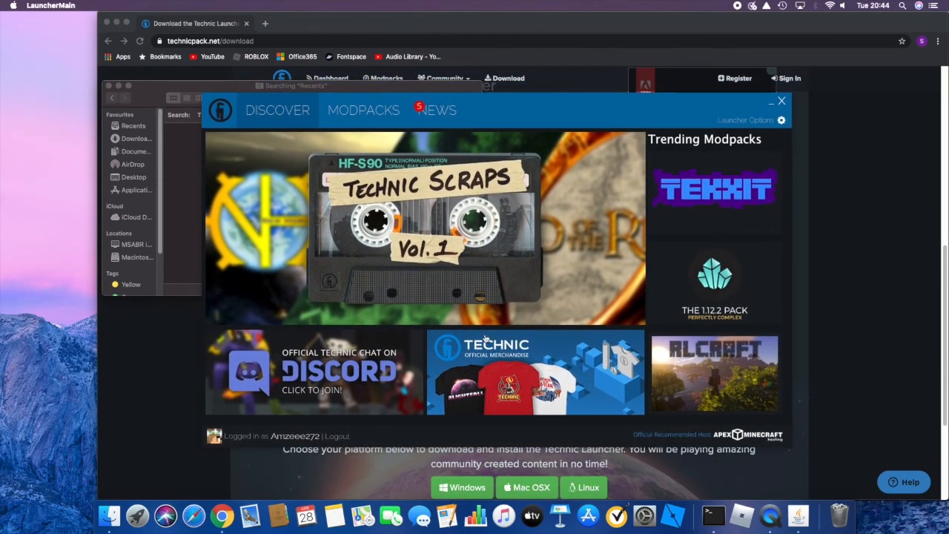
mouse_move(448, 246)
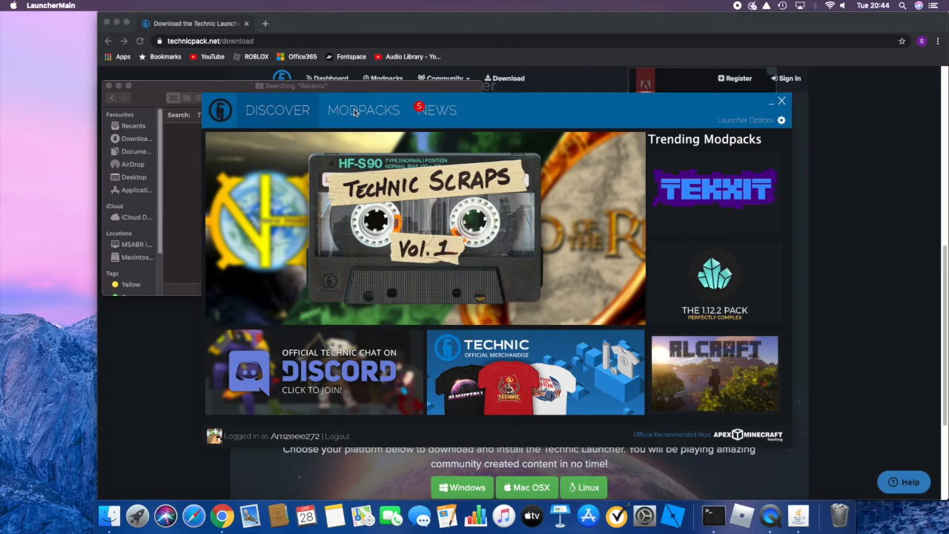
Filter the Modpacks list by 'pixel' and look at the Pixelmon+ pack.
left_click(363, 109)
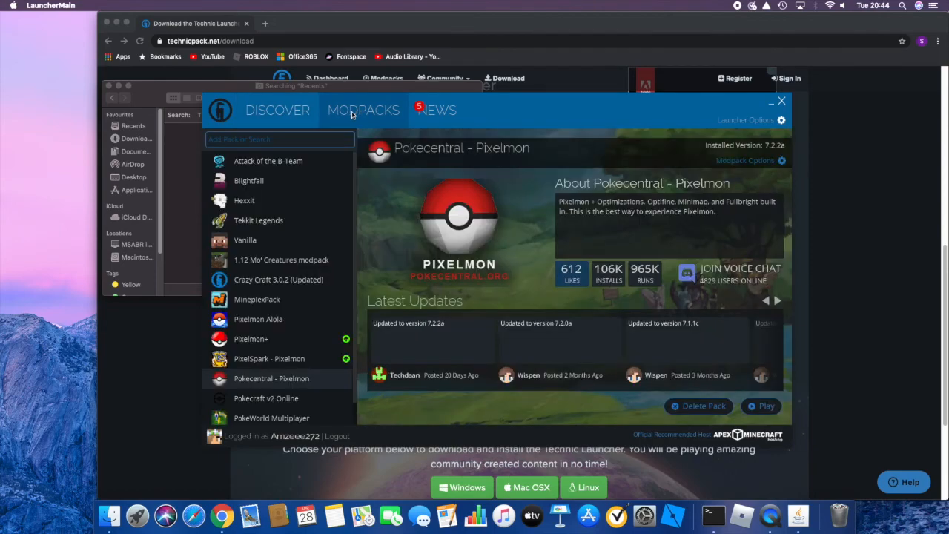
left_click(278, 140)
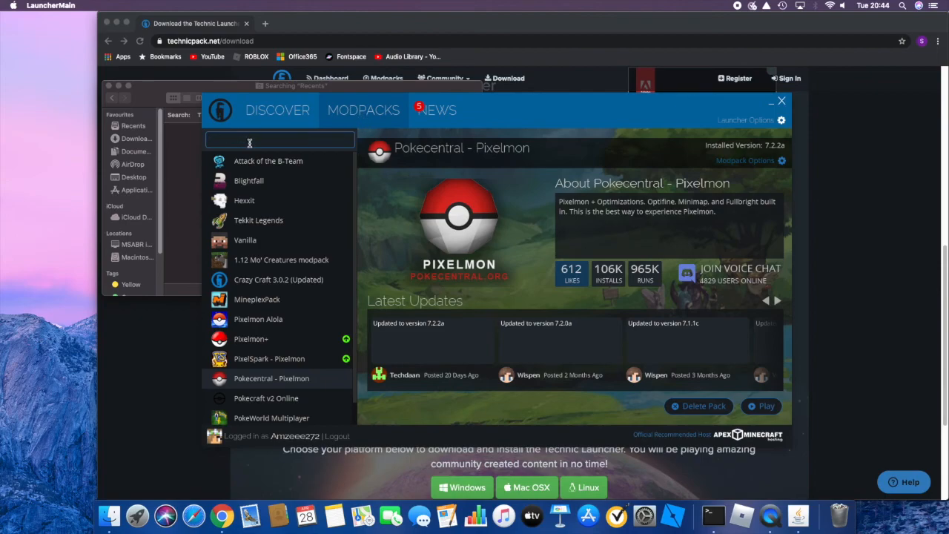
type("pixel")
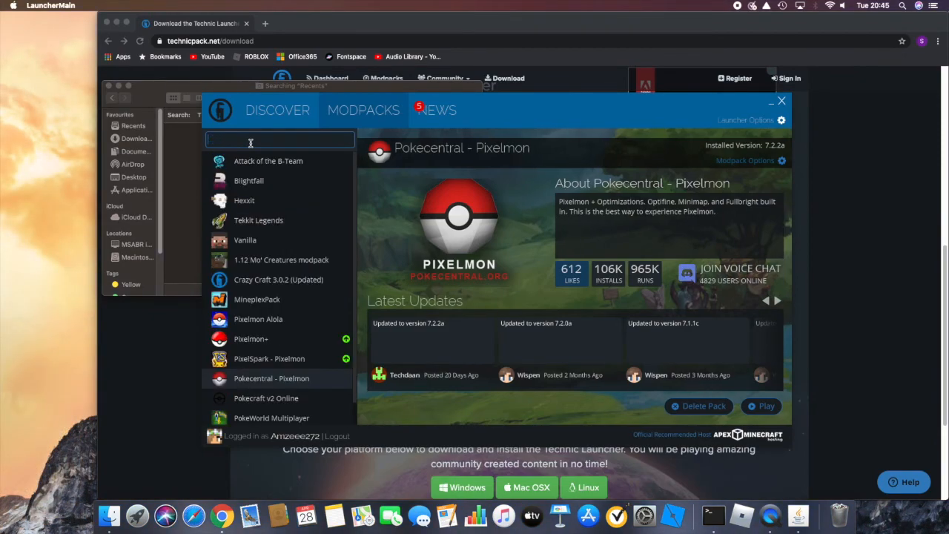
mouse_move(280, 404)
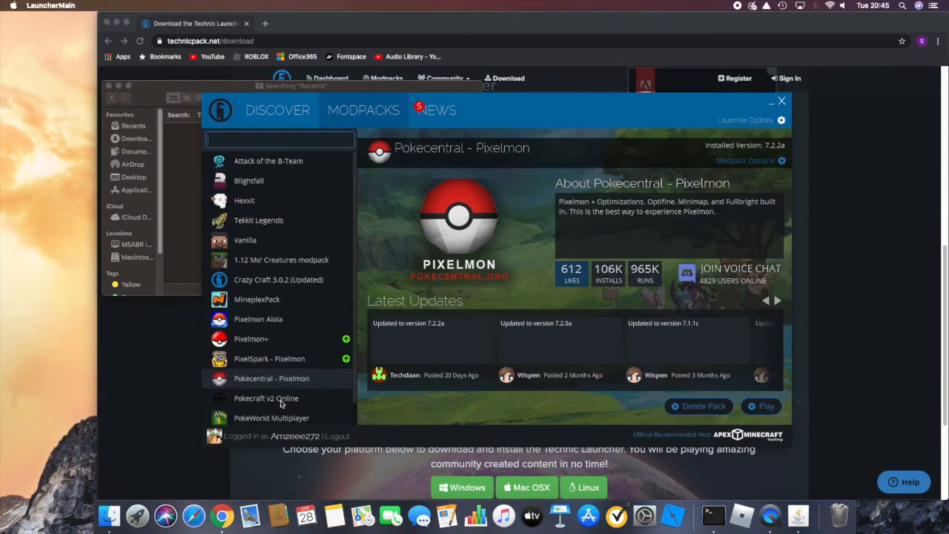
mouse_move(252, 386)
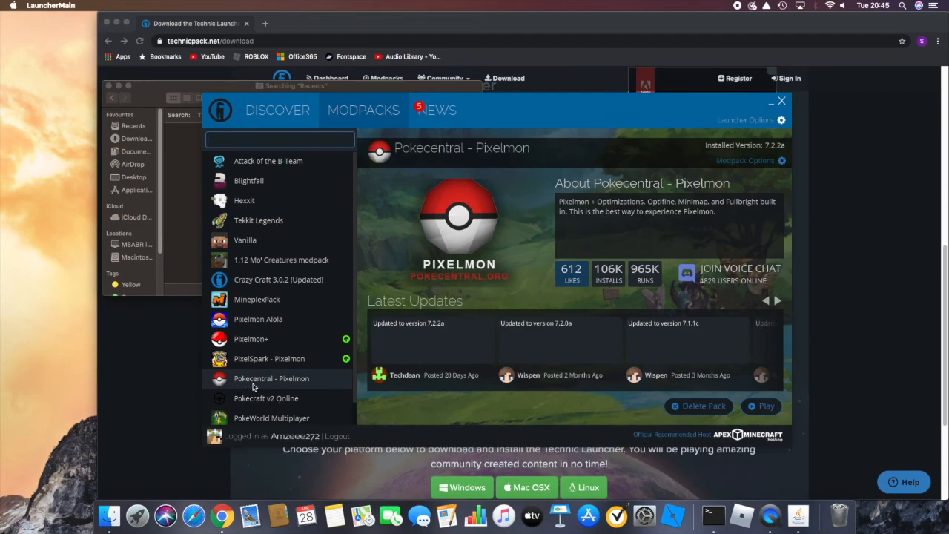
mouse_move(332, 372)
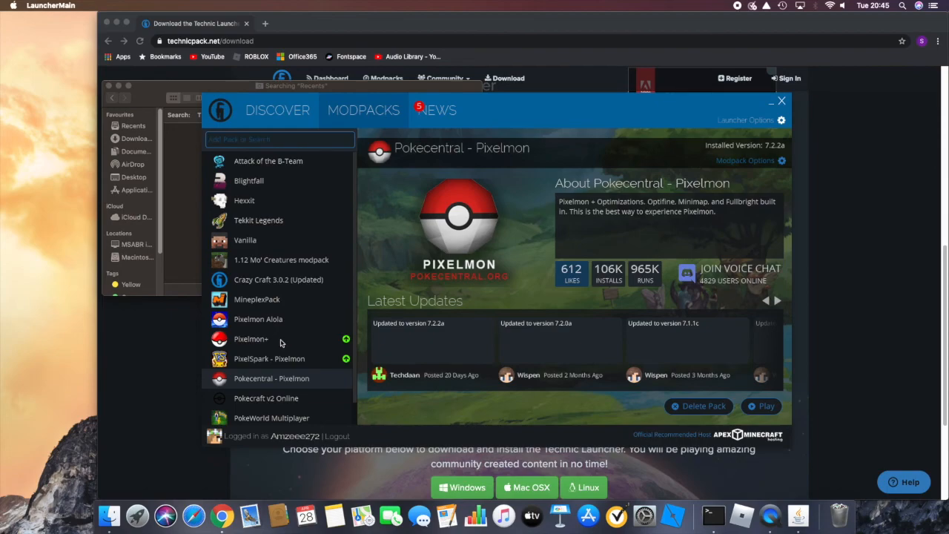
left_click(250, 338)
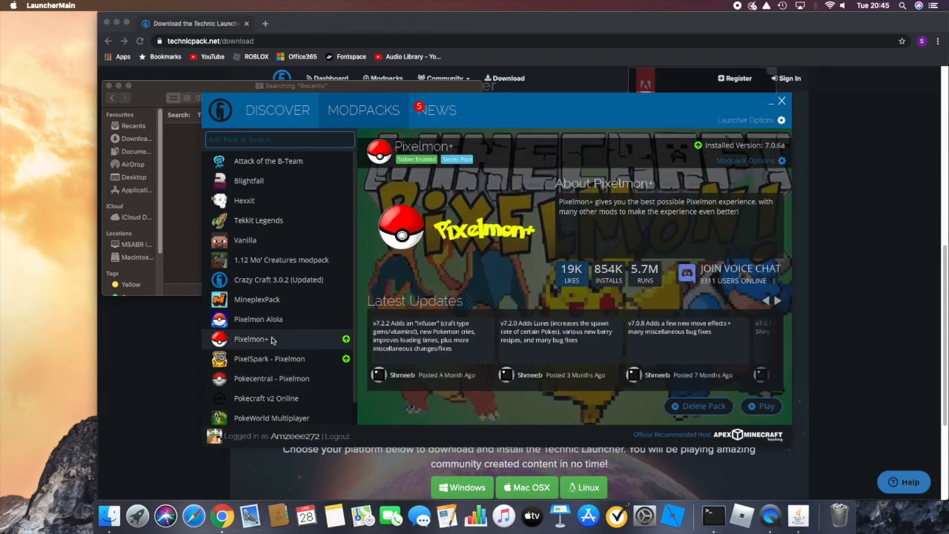
mouse_move(258, 323)
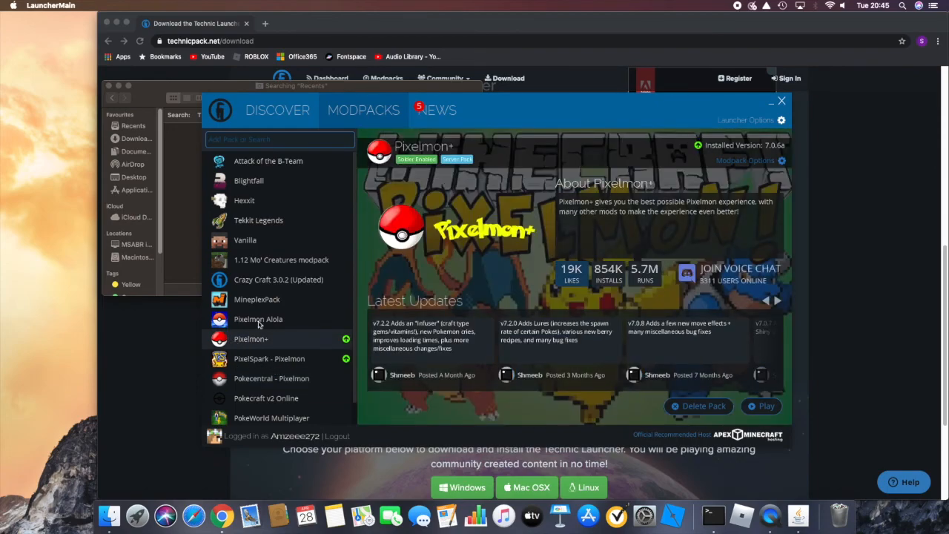
Select the Pokecentral - Pixelmon modpack and play it, reaching the Minecraft 1.12.2 title screen.
scroll("down", 3)
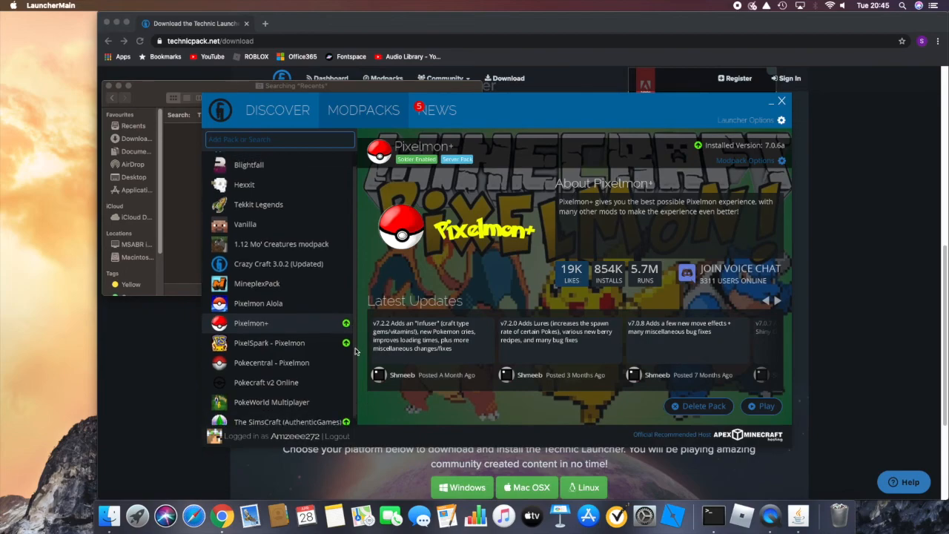
left_click(271, 354)
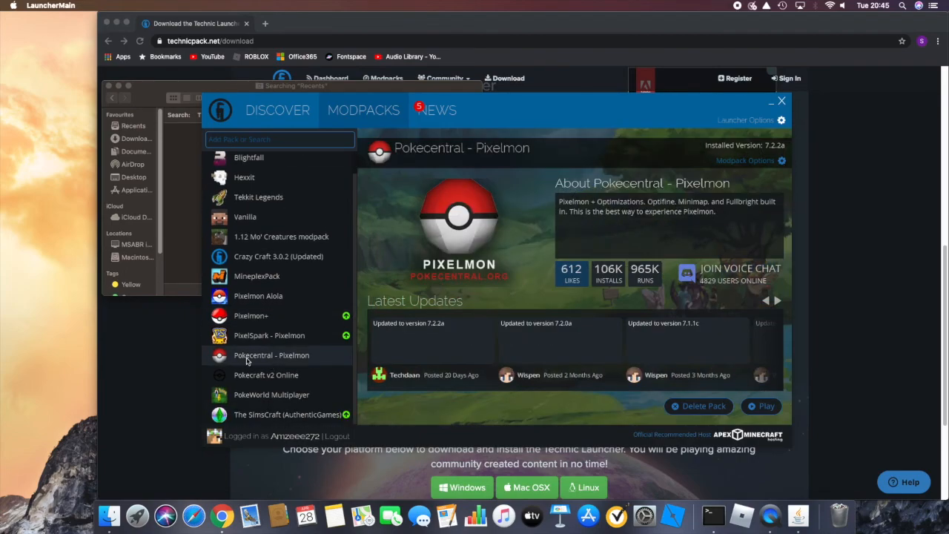
mouse_move(532, 382)
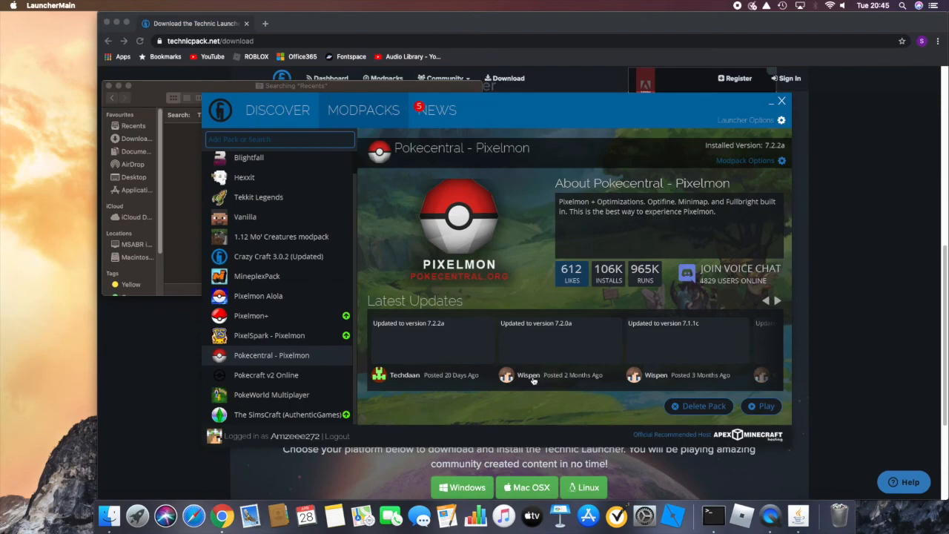
mouse_move(652, 280)
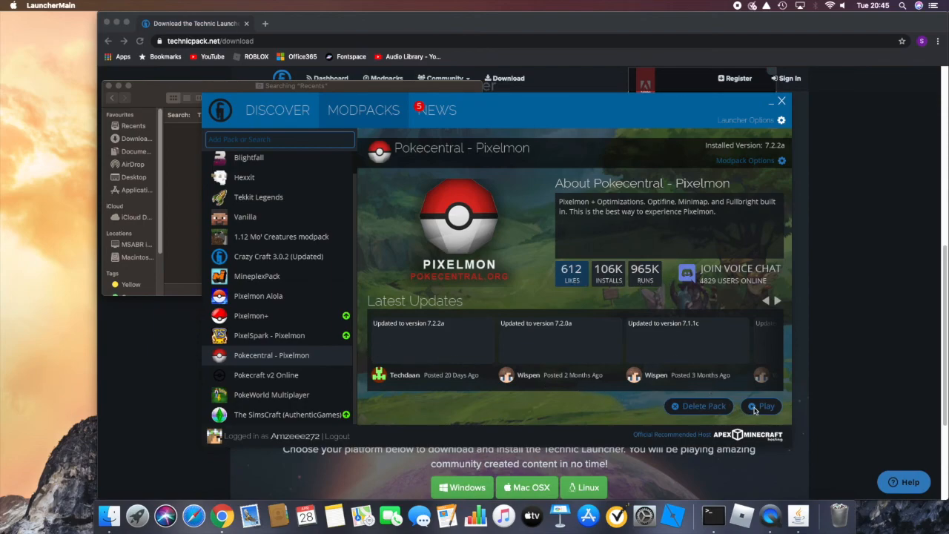
left_click(760, 406)
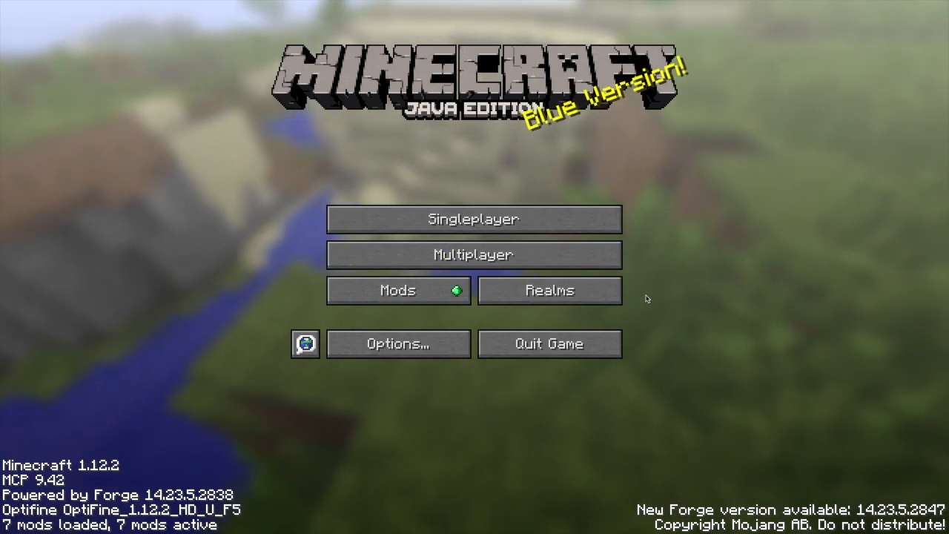
mouse_move(474, 254)
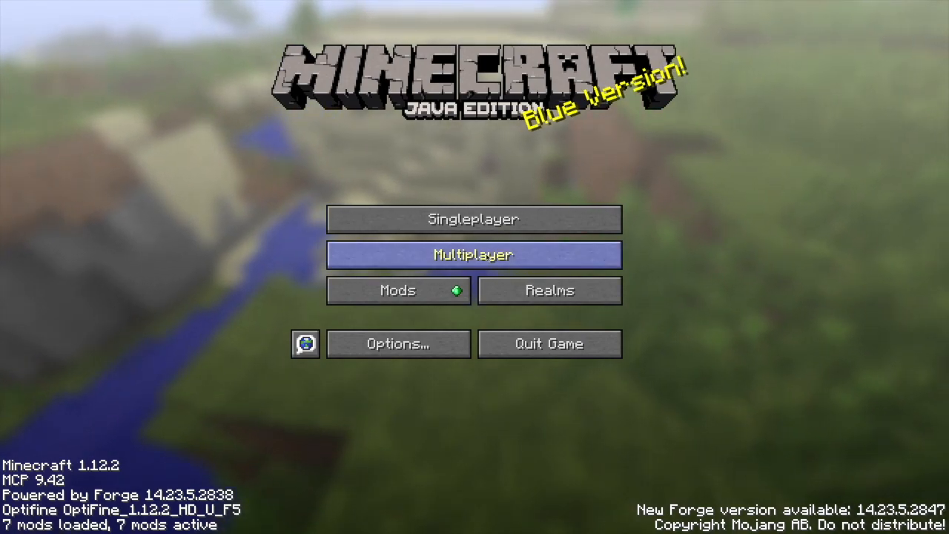
Show the multiplayer server list with Pokecentral Reforged v7.2.2 at 221/1000 players.
left_click(474, 254)
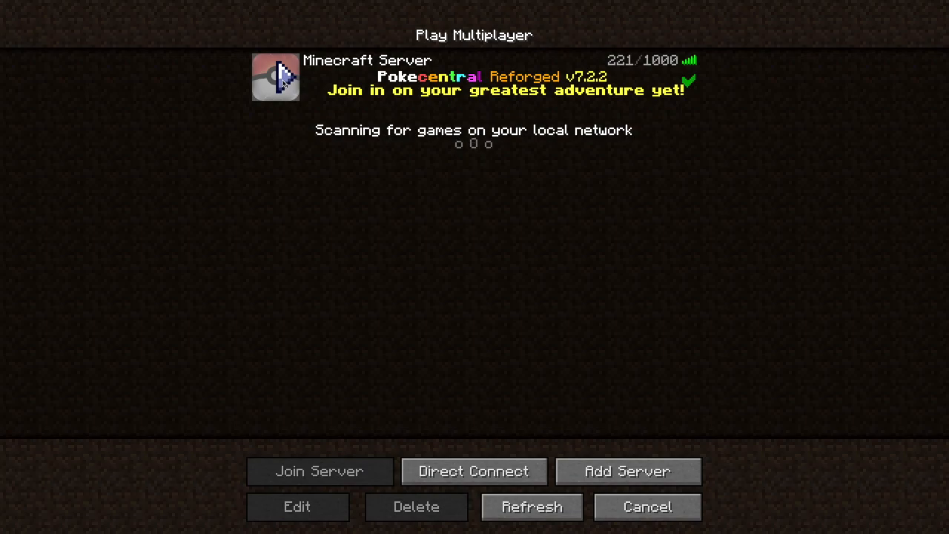
Join the Pokecentral Reforged hub and transfer to the Crystal survival server.
left_click(318, 471)
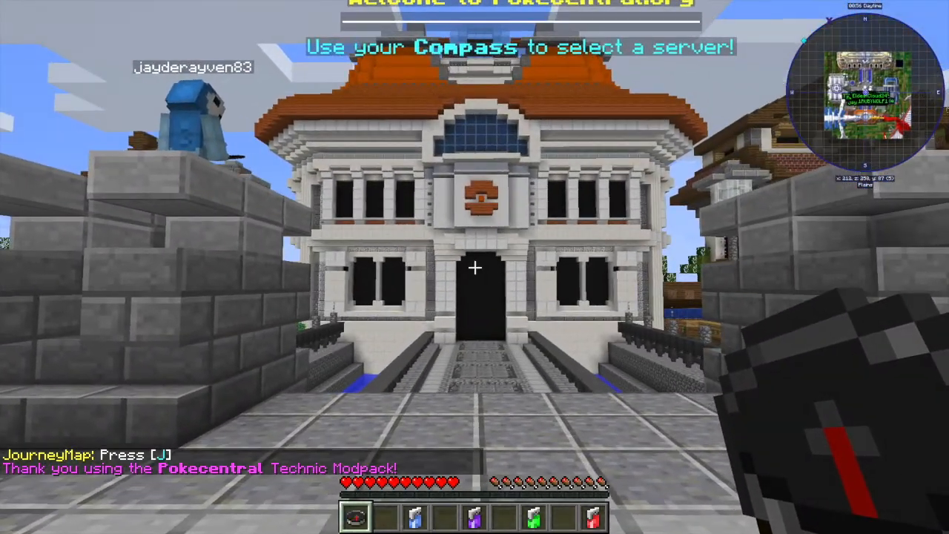
mouse_move(474, 267)
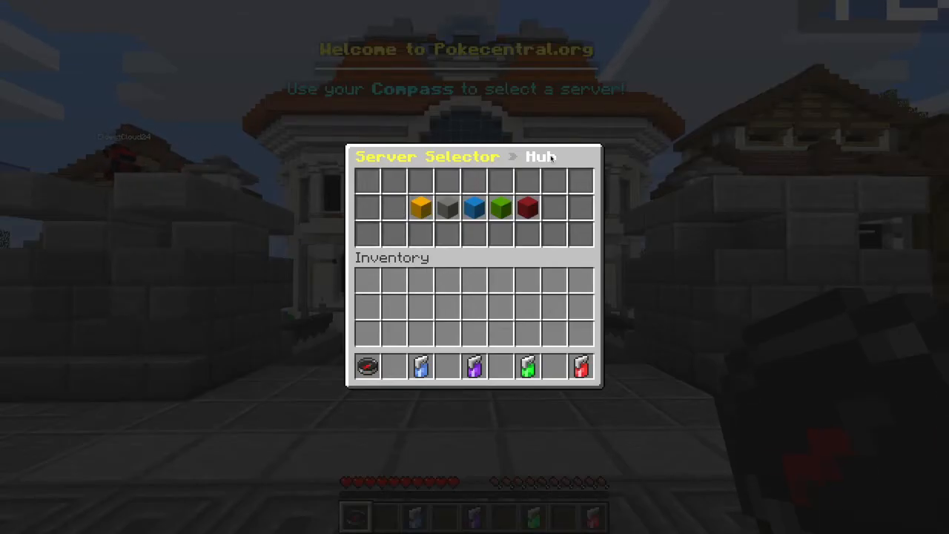
mouse_move(447, 210)
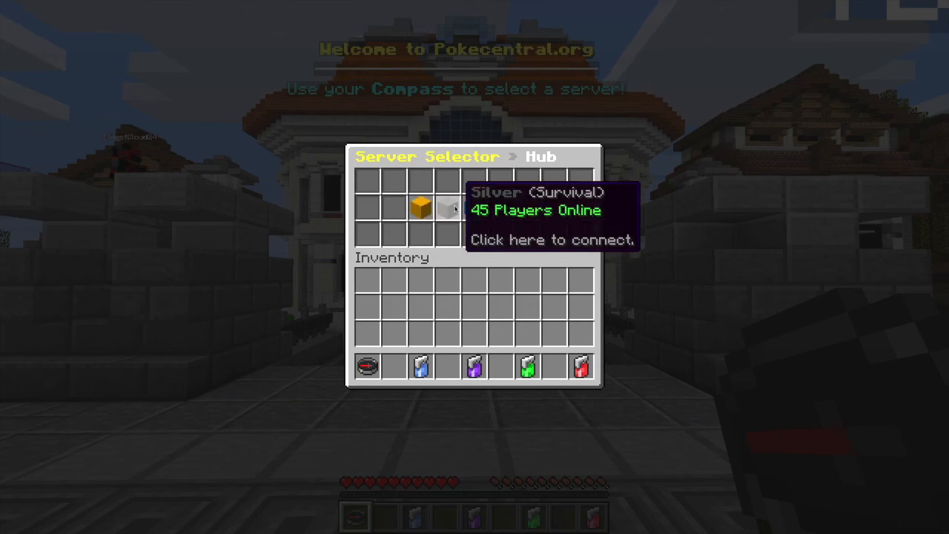
mouse_move(556, 205)
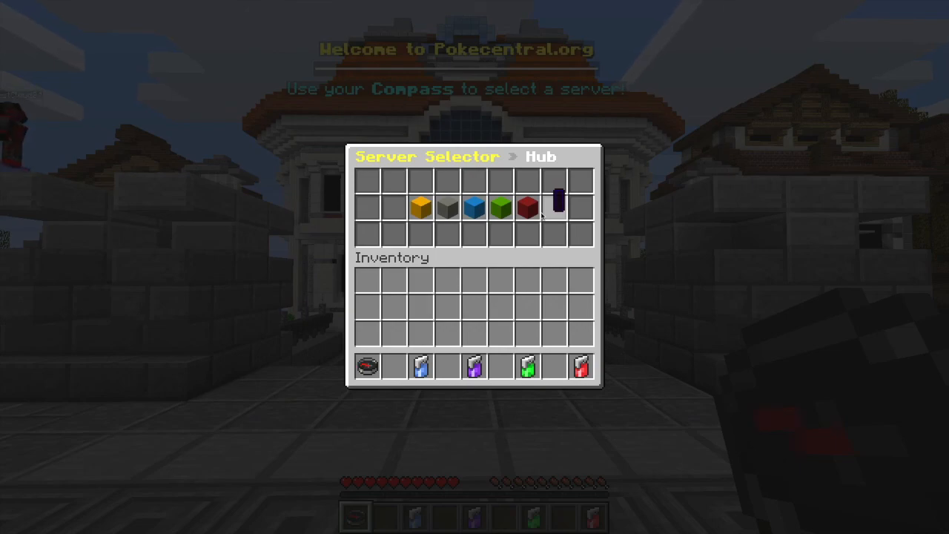
mouse_move(475, 209)
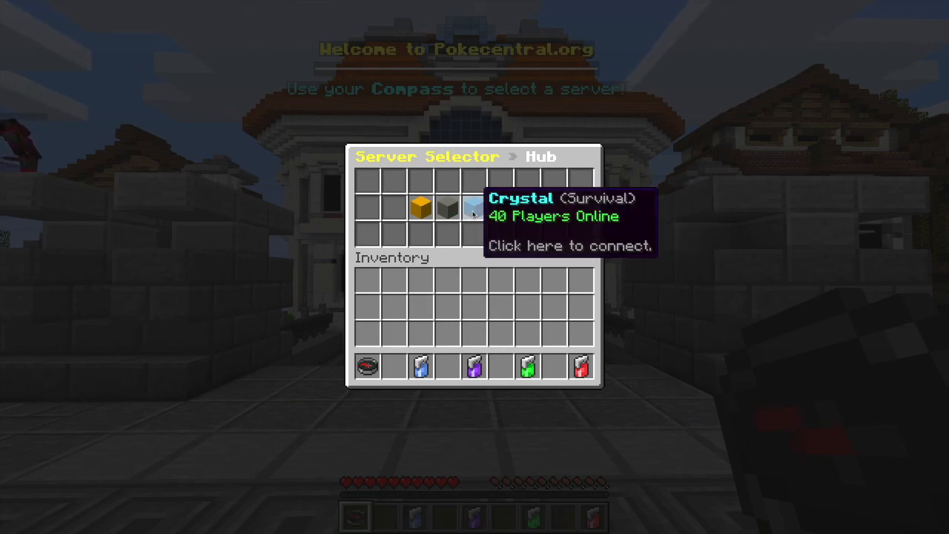
left_click(473, 211)
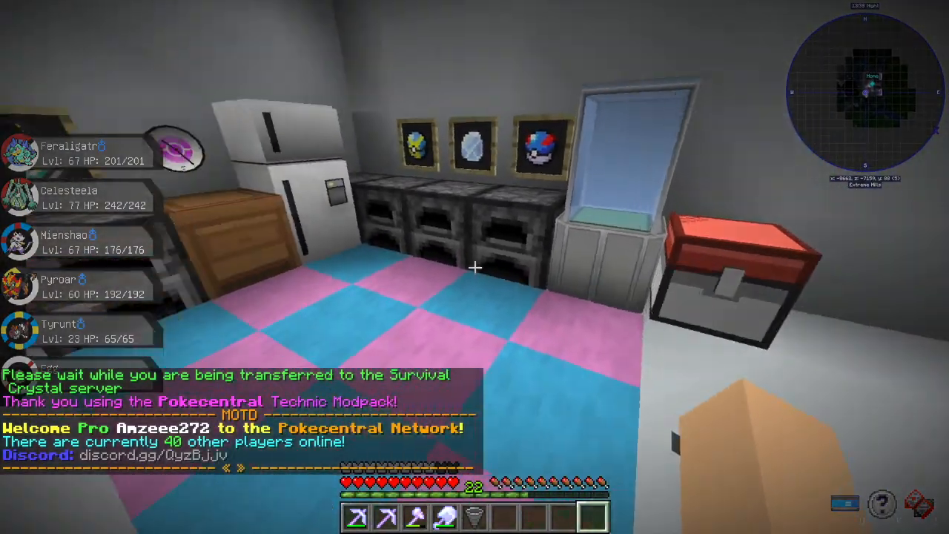
mouse_move(474, 267)
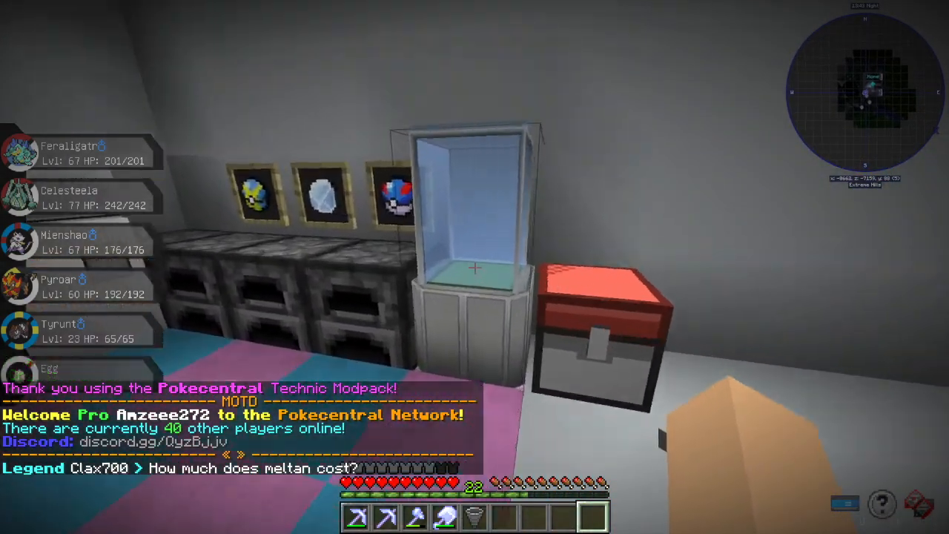
mouse_move(474, 267)
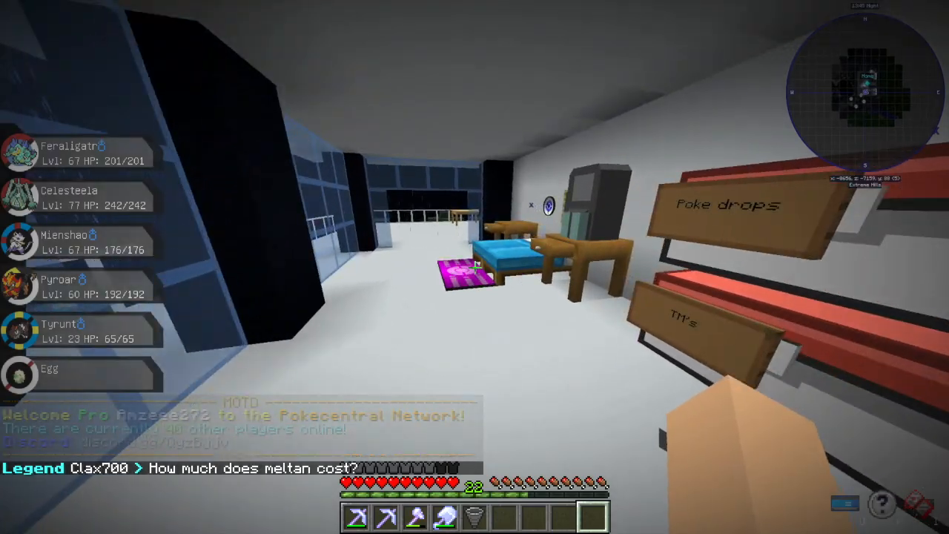
mouse_move(475, 266)
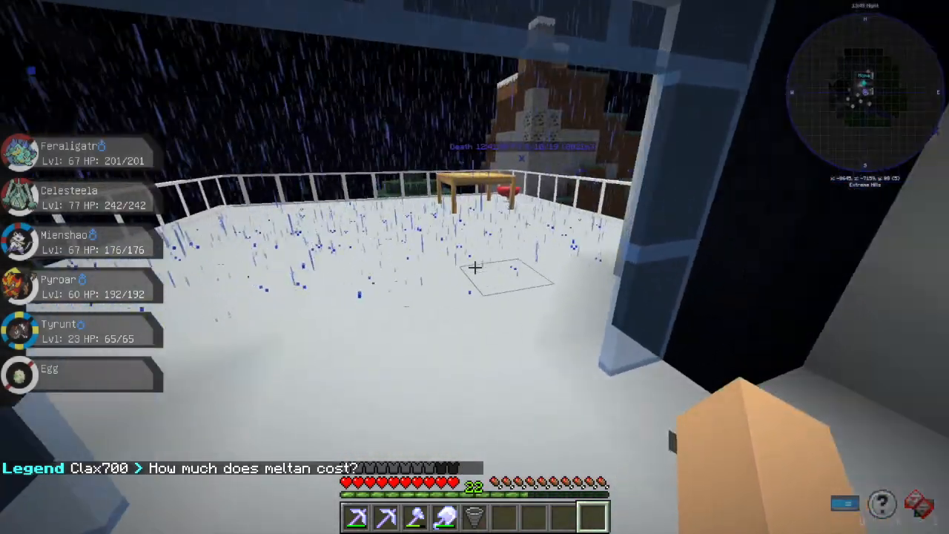
mouse_move(474, 267)
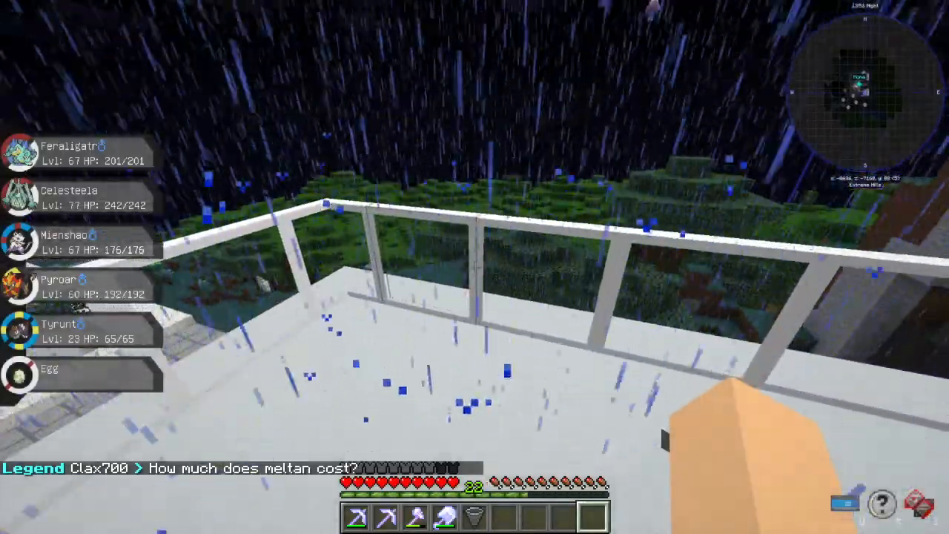
mouse_move(474, 267)
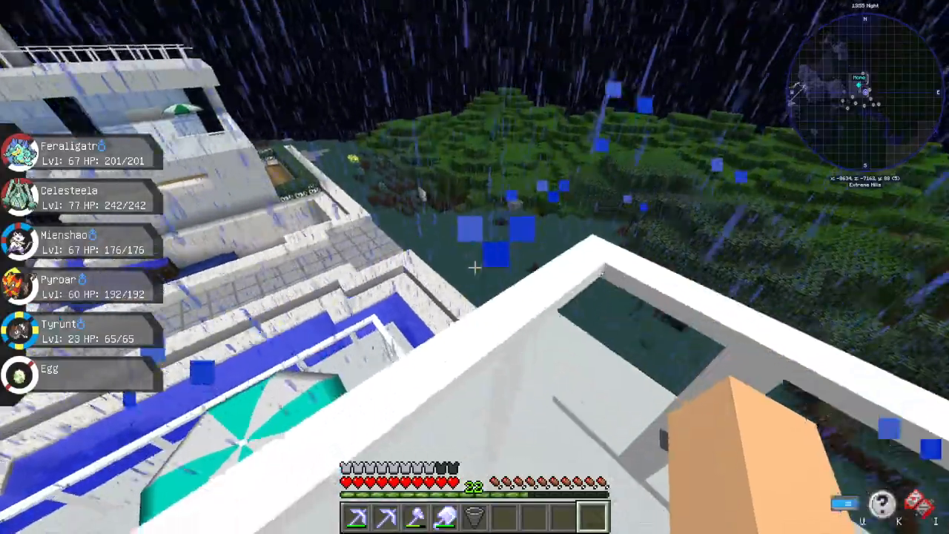
mouse_move(475, 267)
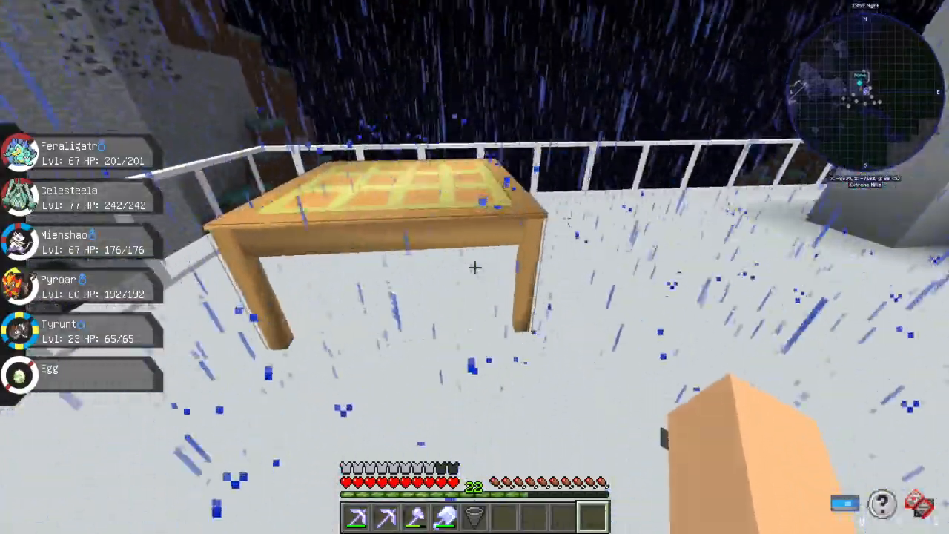
mouse_move(474, 266)
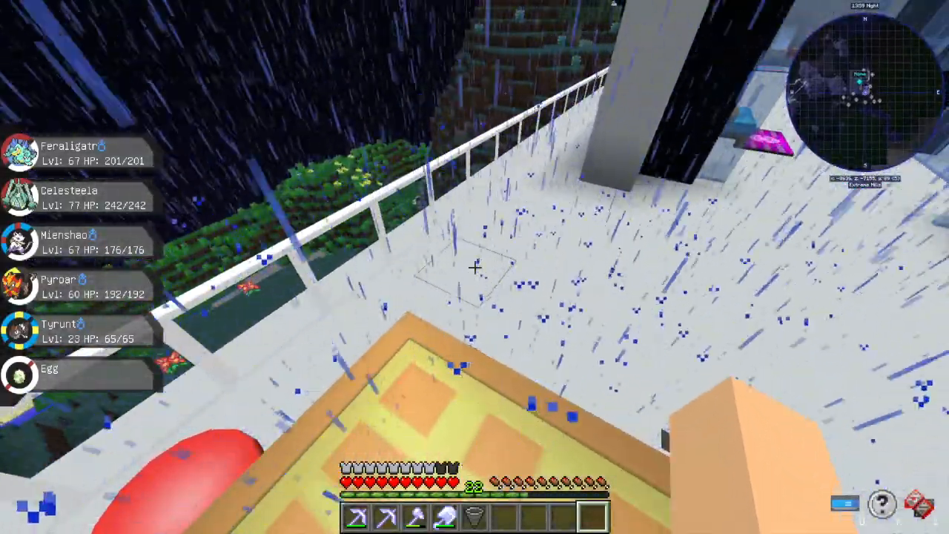
mouse_move(475, 267)
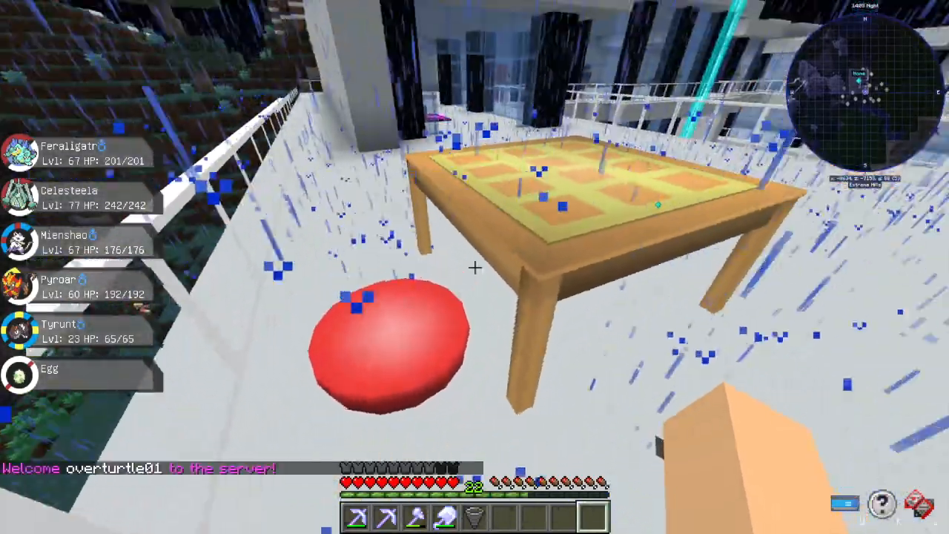
mouse_move(474, 267)
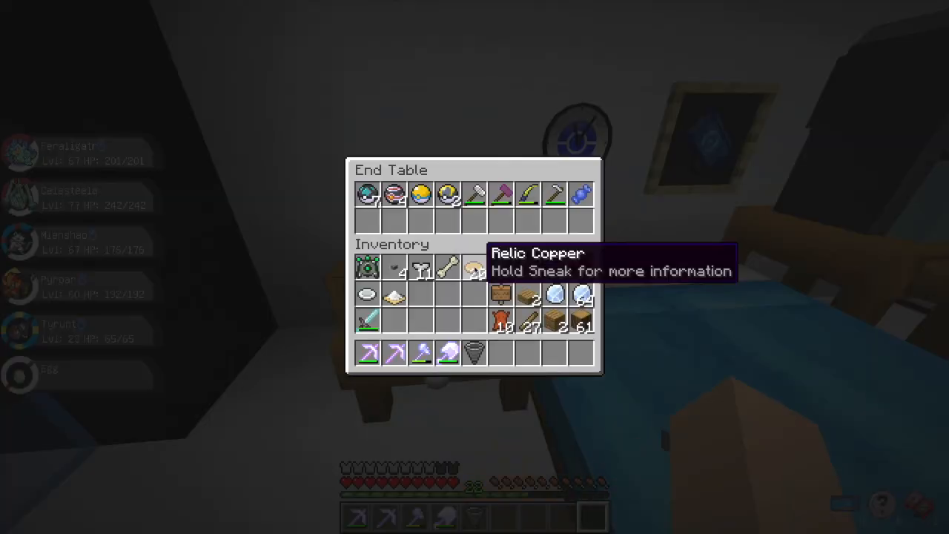
Close the End Table storage to return to the base room view.
key("Escape")
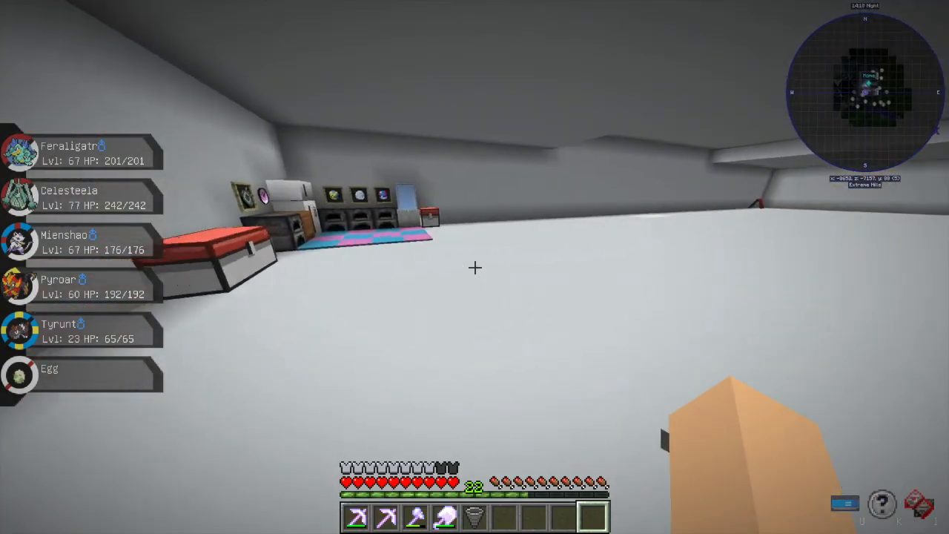
mouse_move(474, 267)
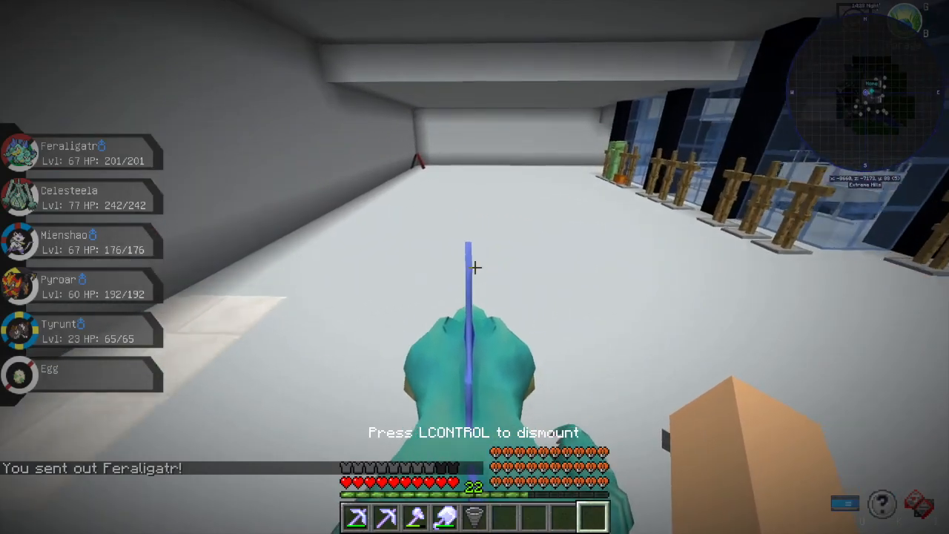
mouse_move(474, 267)
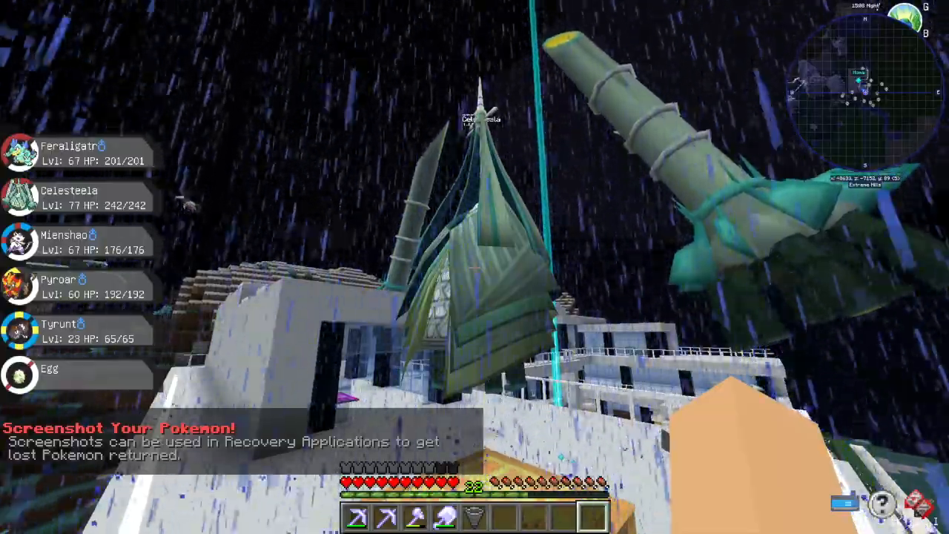
mouse_move(474, 223)
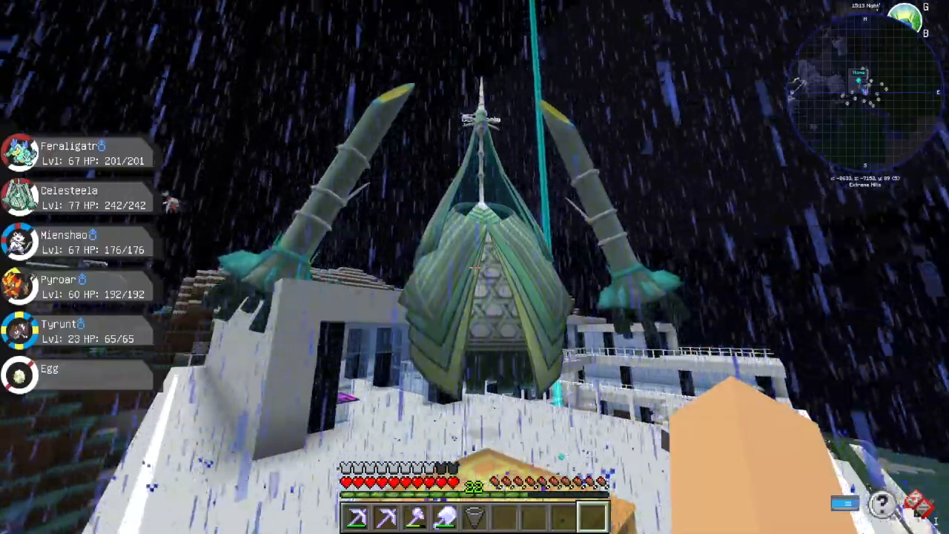
mouse_move(475, 267)
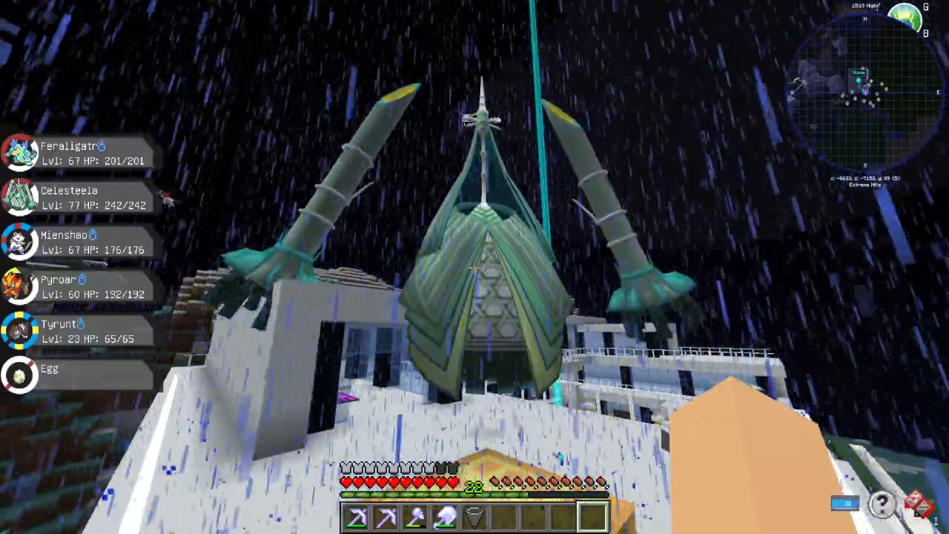